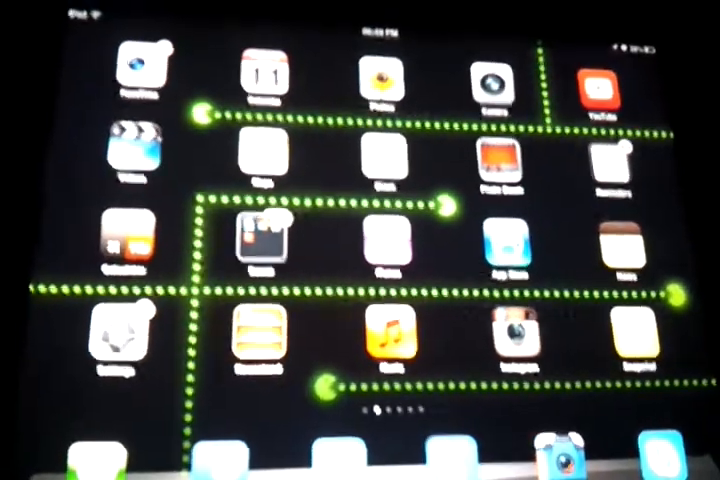
# Open 'How to create a YouTube channel on iPad' in the YouTube app with comments showing.
pyautogui.click(606, 85)
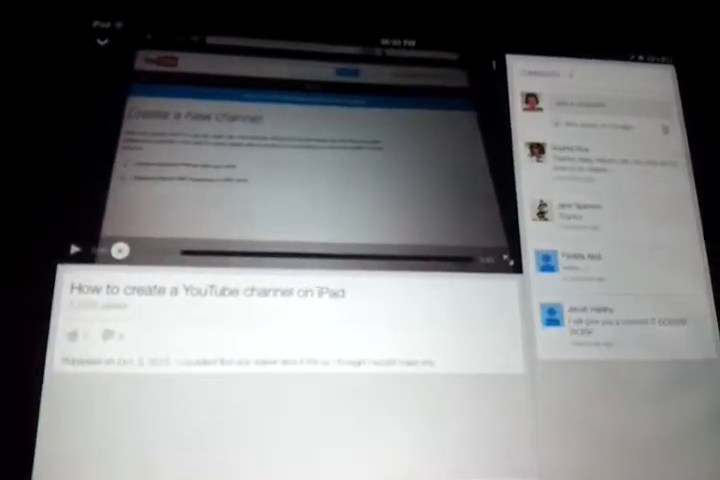